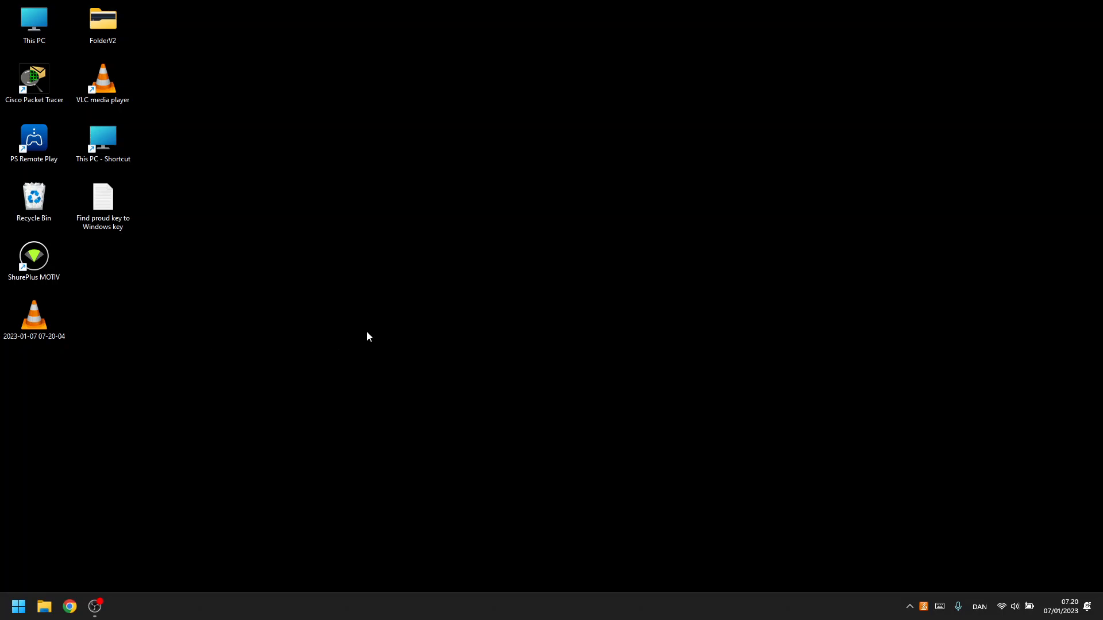
{"action": "mouse_move", "coordinate": [378, 369]}
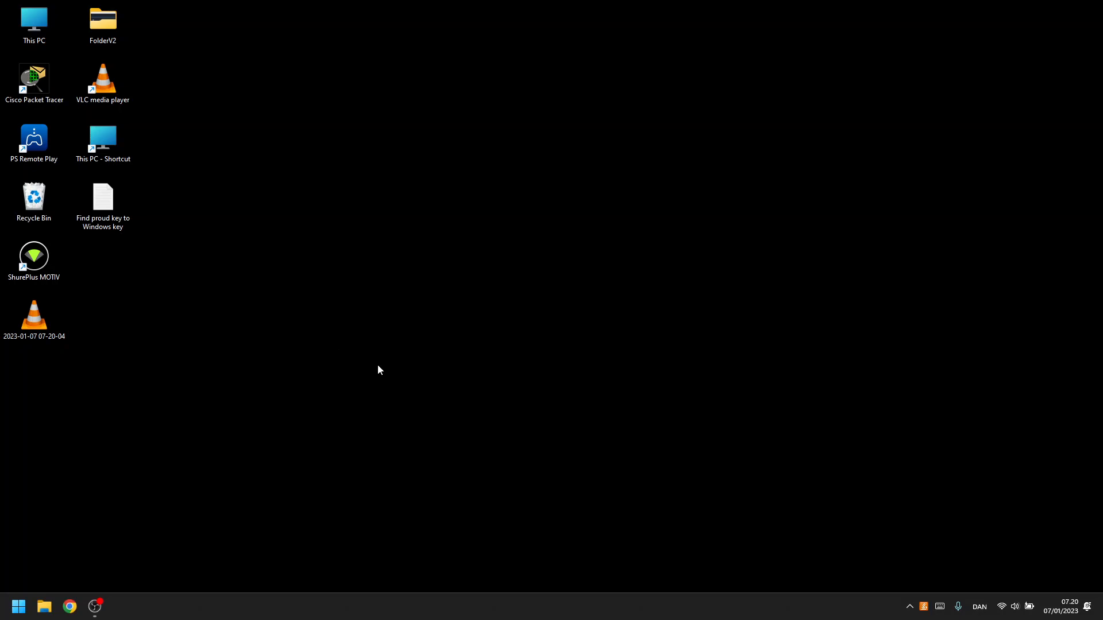
{"action": "mouse_move", "coordinate": [428, 363]}
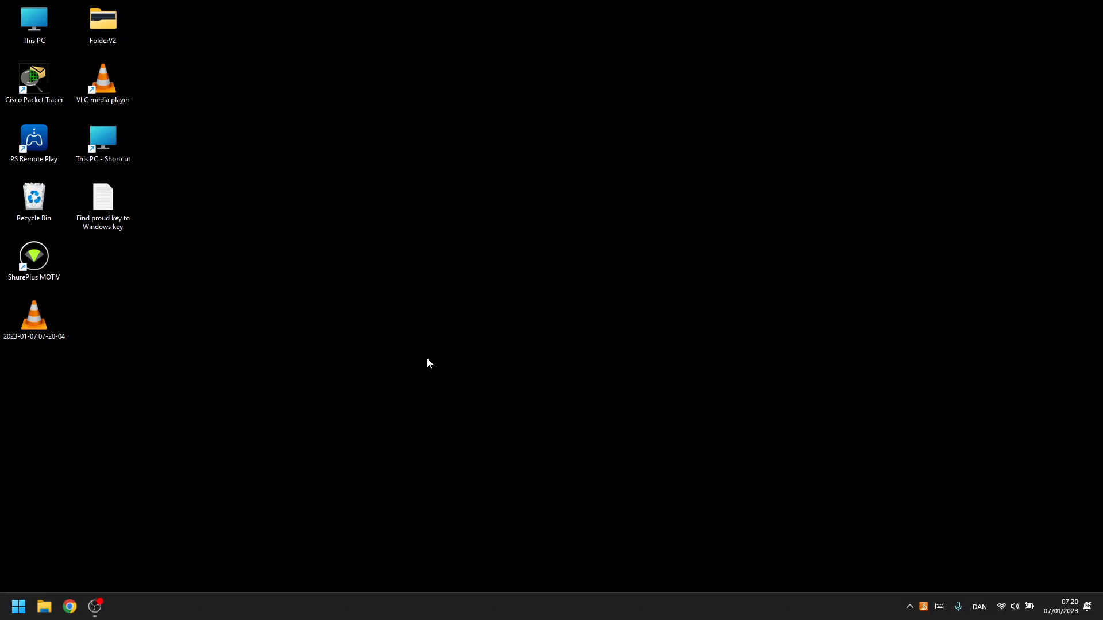
{"action": "mouse_move", "coordinate": [532, 325]}
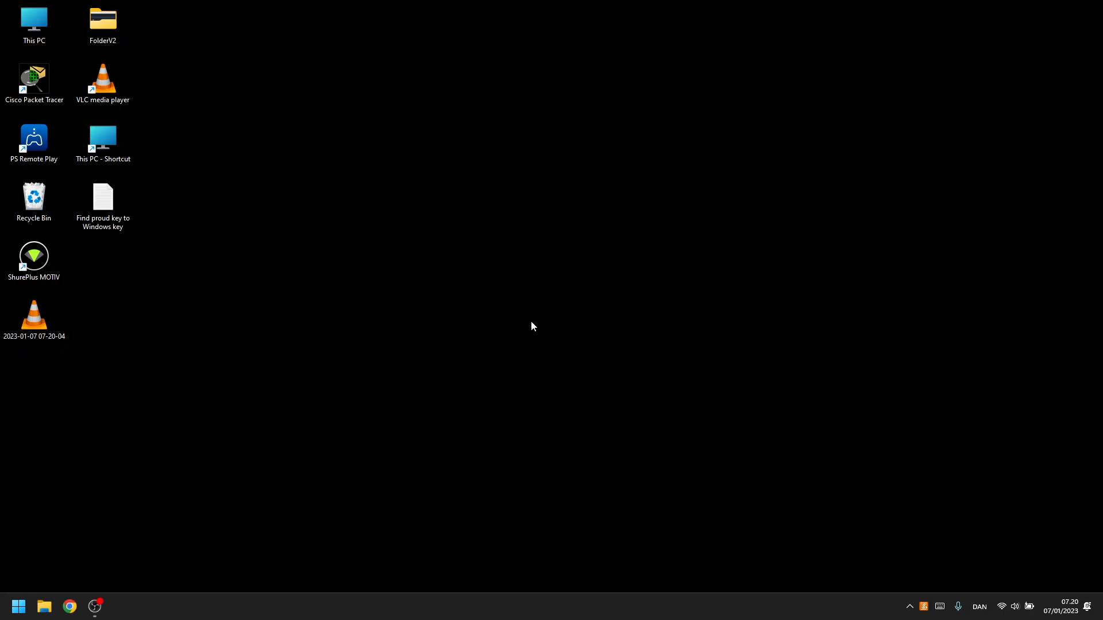
Reach the Display page of Settings via the desktop context menu's Display settings entry.
{"action": "right_click", "coordinate": [532, 325]}
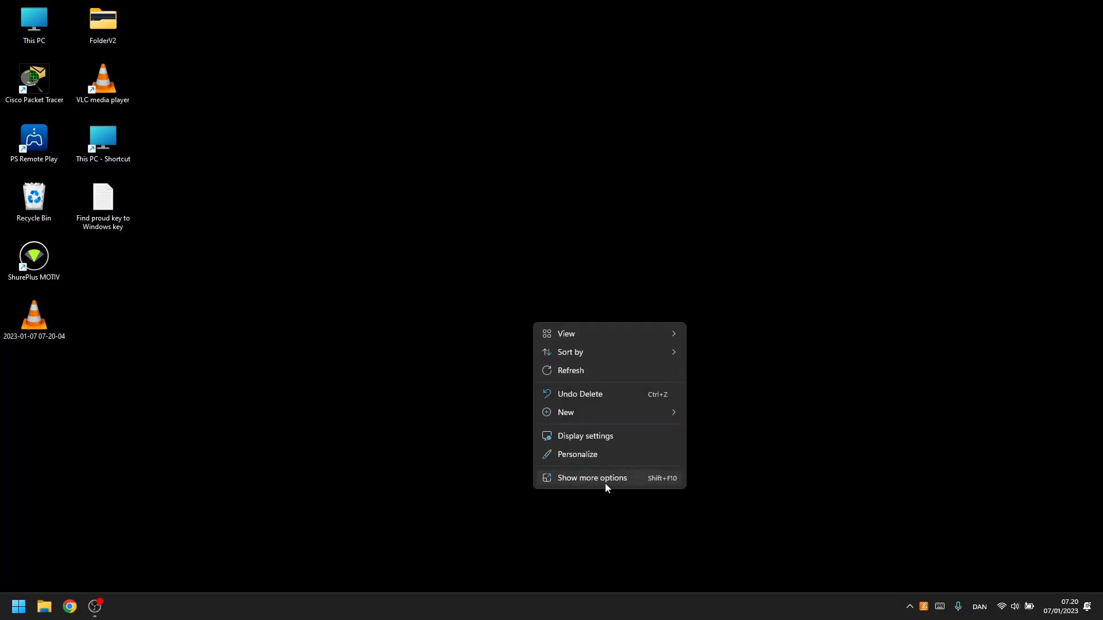
{"action": "left_click", "coordinate": [592, 478]}
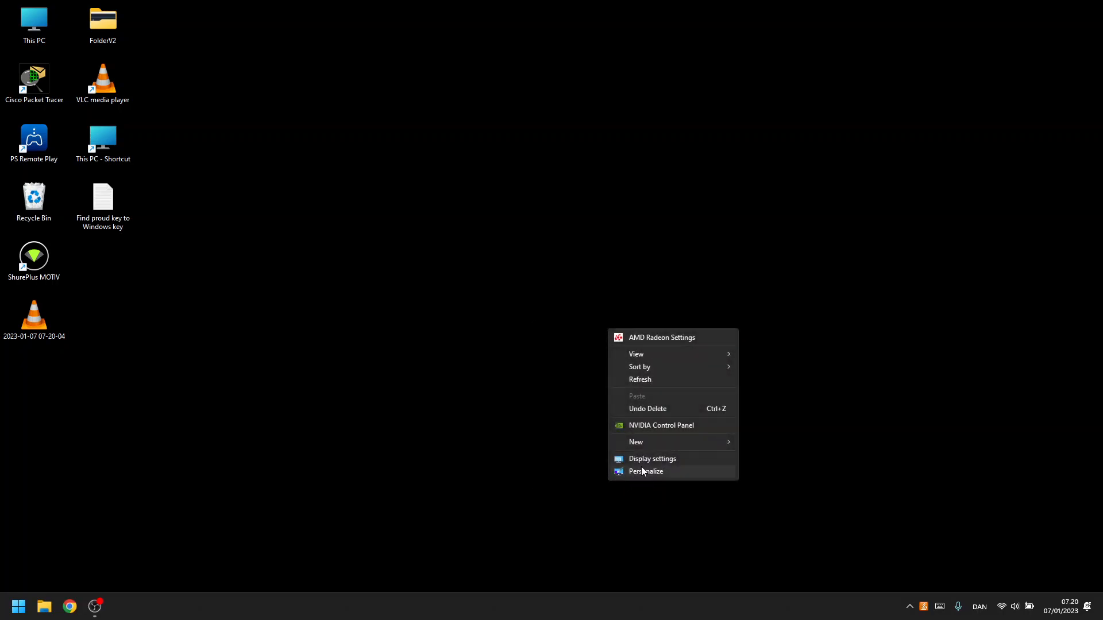
{"action": "left_click", "coordinate": [652, 458]}
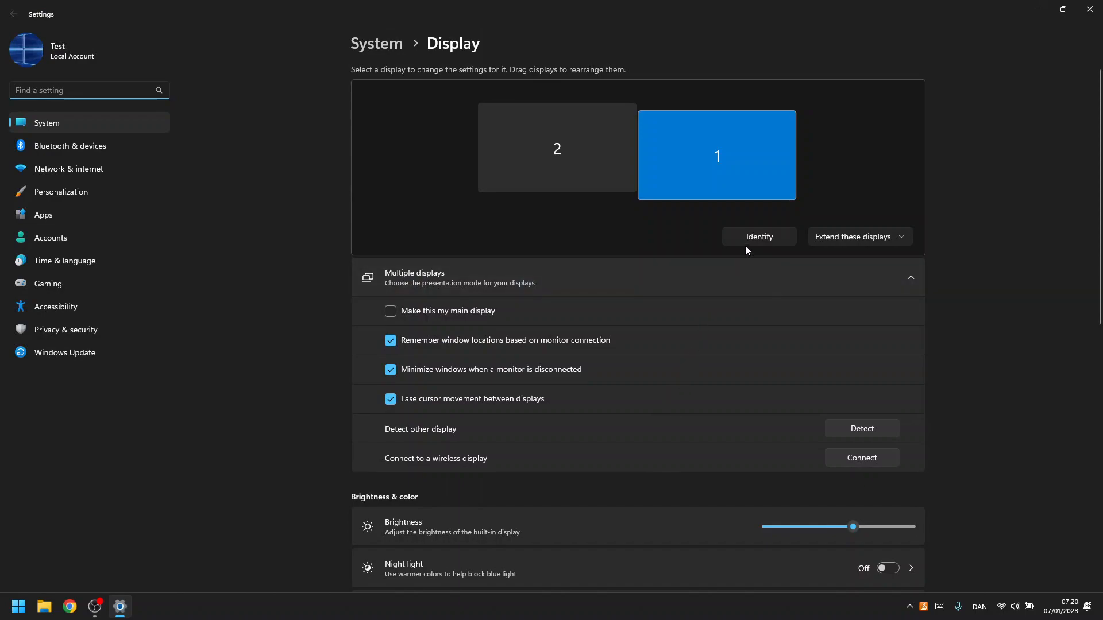
Identify the monitors, select display 2, and bring its Scale & layout section into view.
{"action": "left_click", "coordinate": [759, 237]}
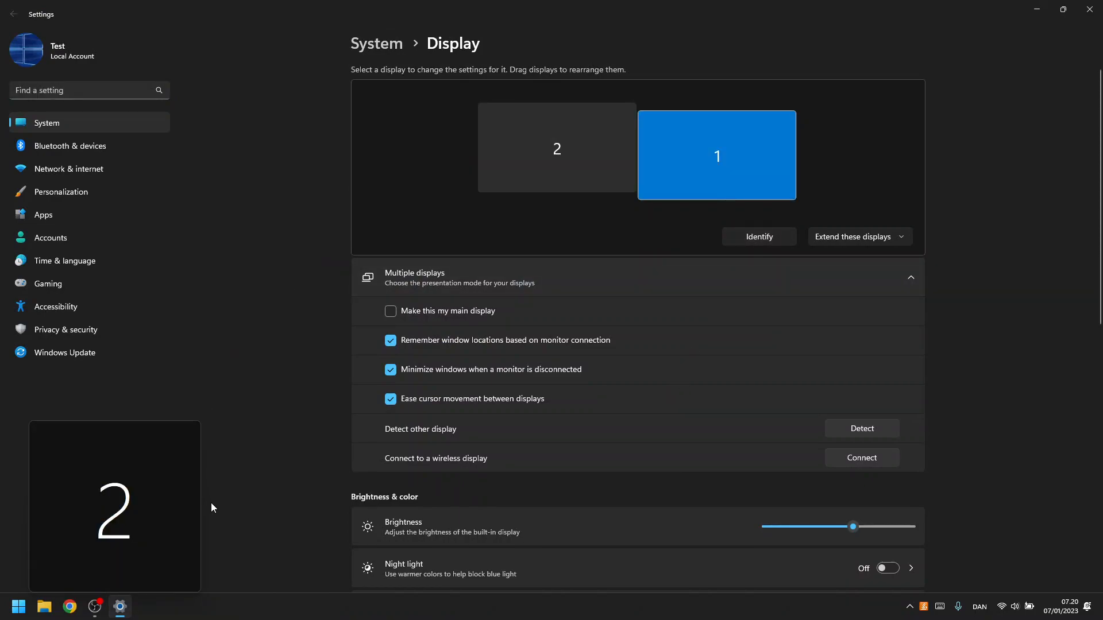
{"action": "mouse_move", "coordinate": [431, 189]}
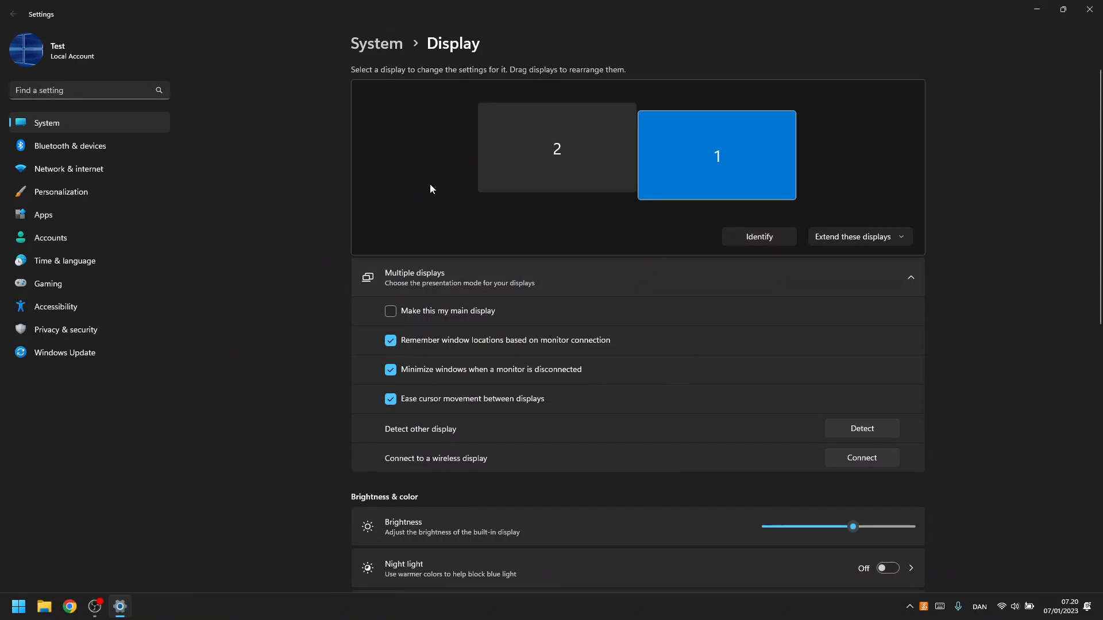
{"action": "left_click", "coordinate": [556, 148]}
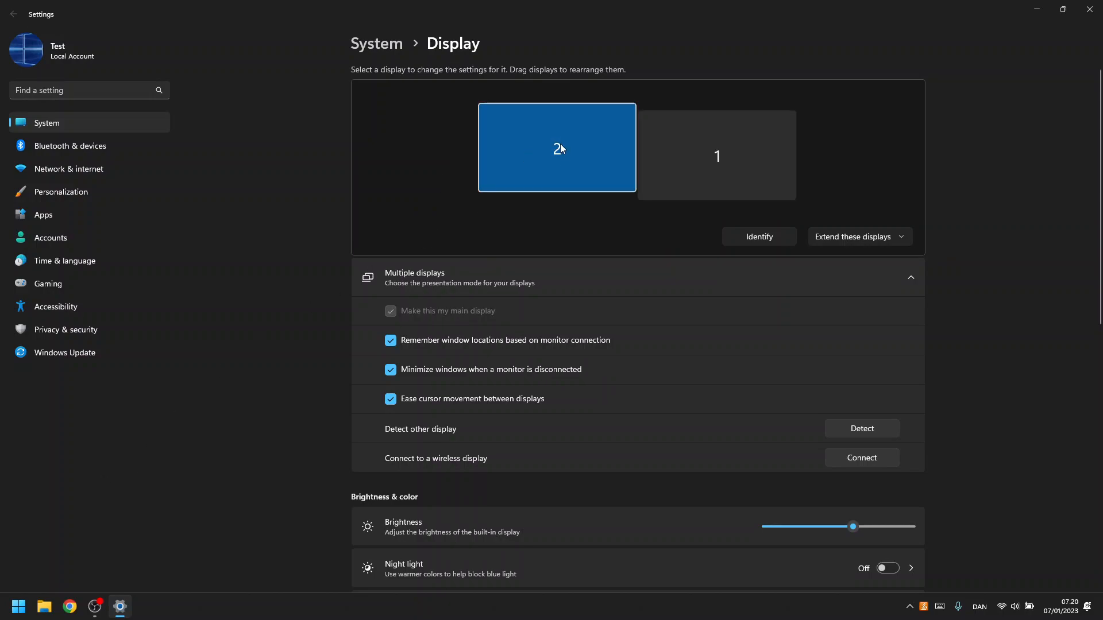
{"action": "scroll", "scroll_direction": "down", "scroll_amount": 3}
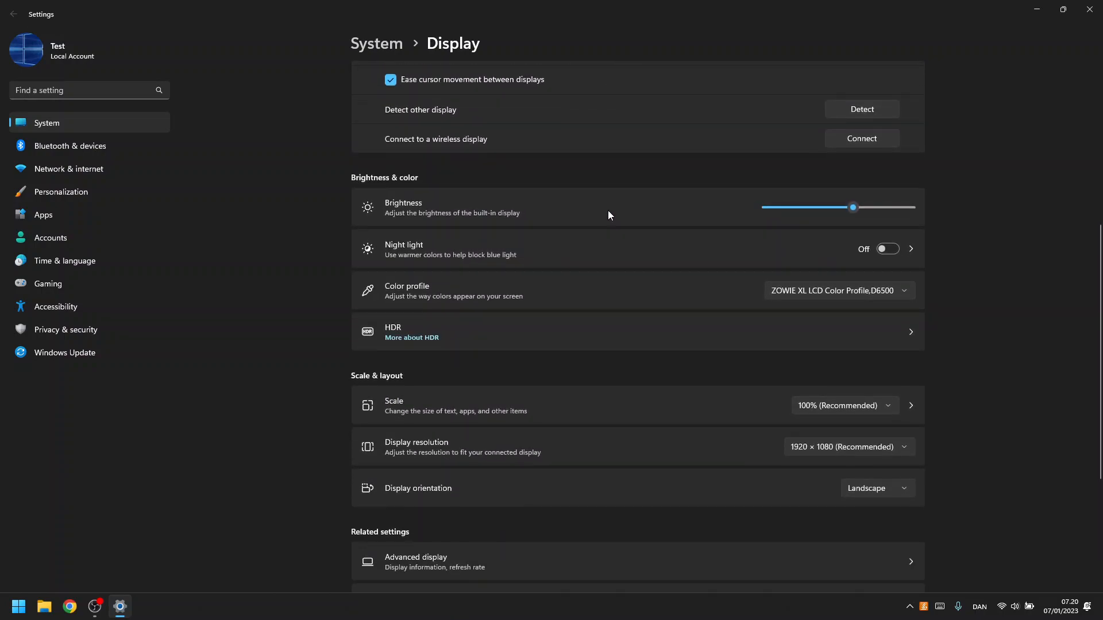
Set the scale for display 2 to 150% from the Scale dropdown.
{"action": "scroll", "scroll_direction": "down", "scroll_amount": 3}
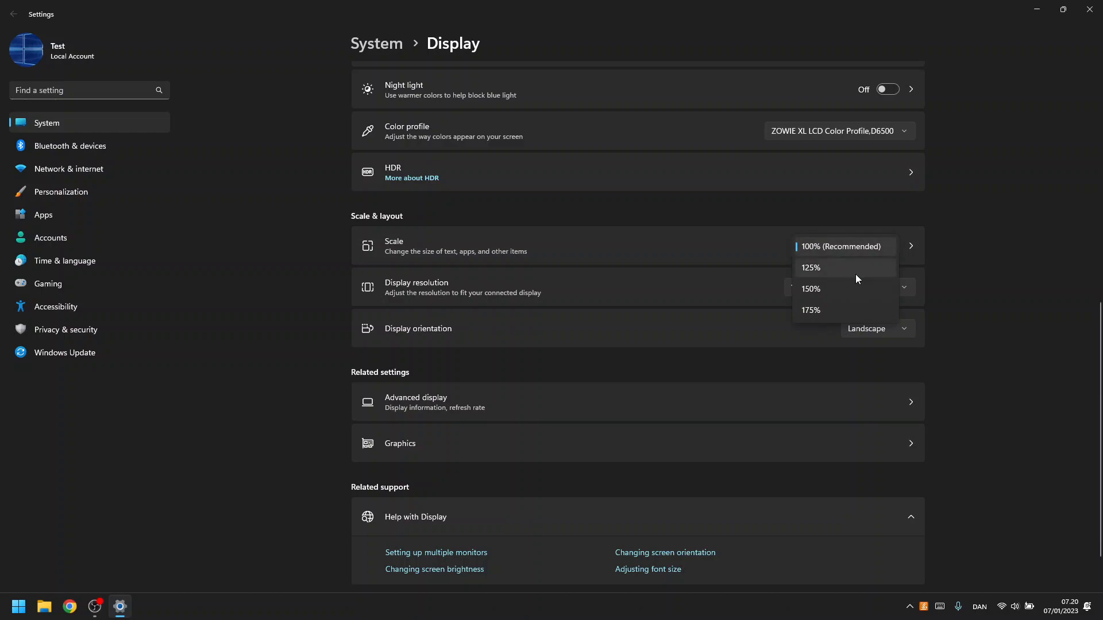
{"action": "mouse_move", "coordinate": [432, 265]}
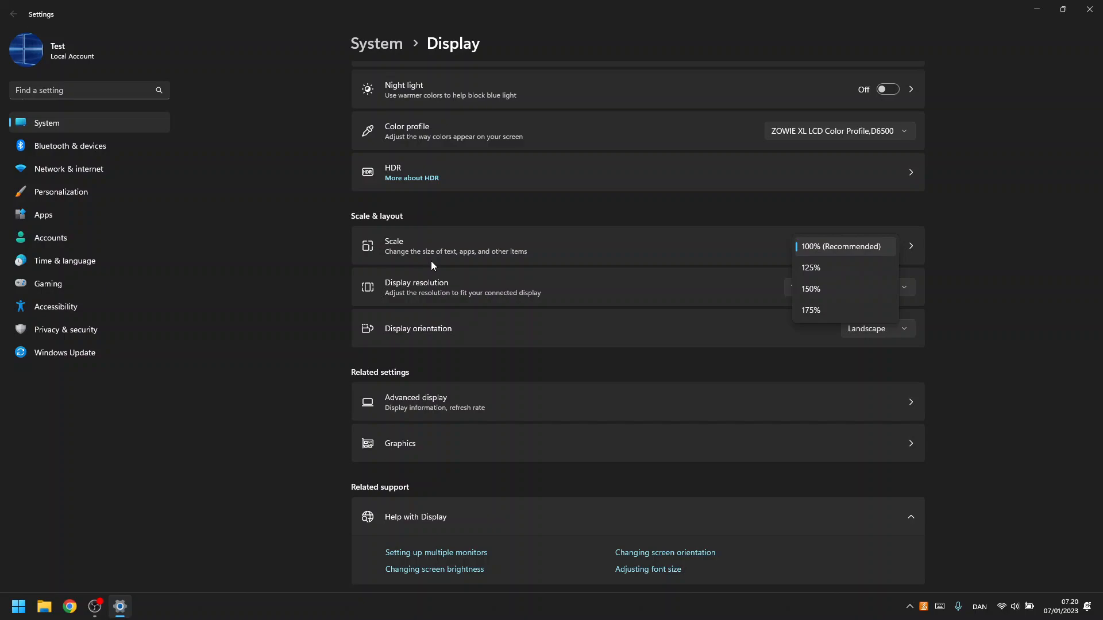
{"action": "mouse_move", "coordinate": [837, 261]}
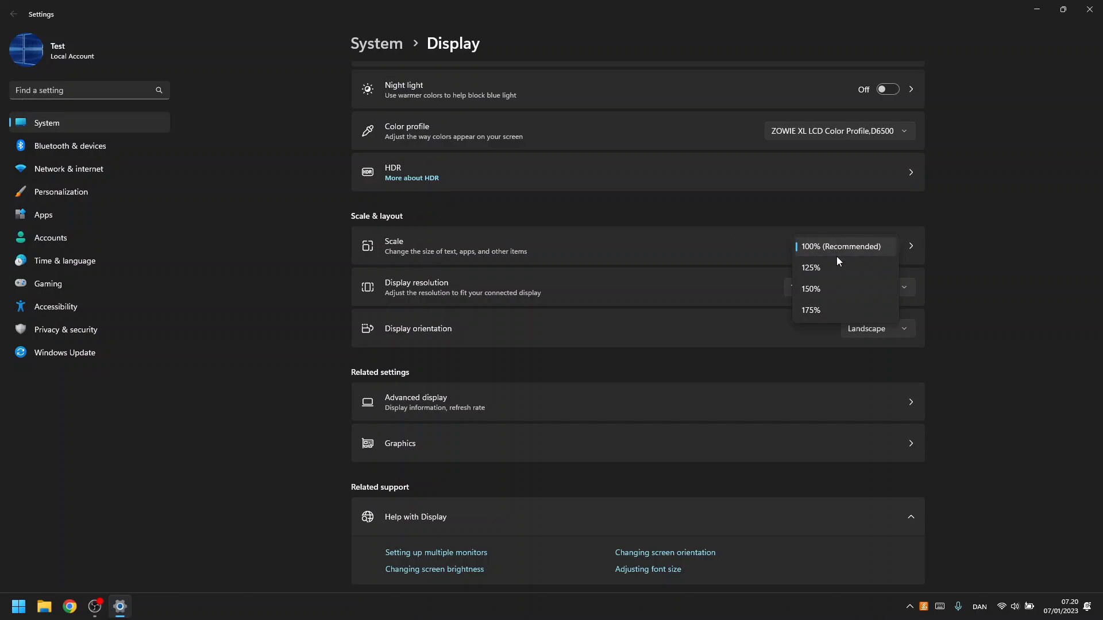
{"action": "mouse_move", "coordinate": [835, 295]}
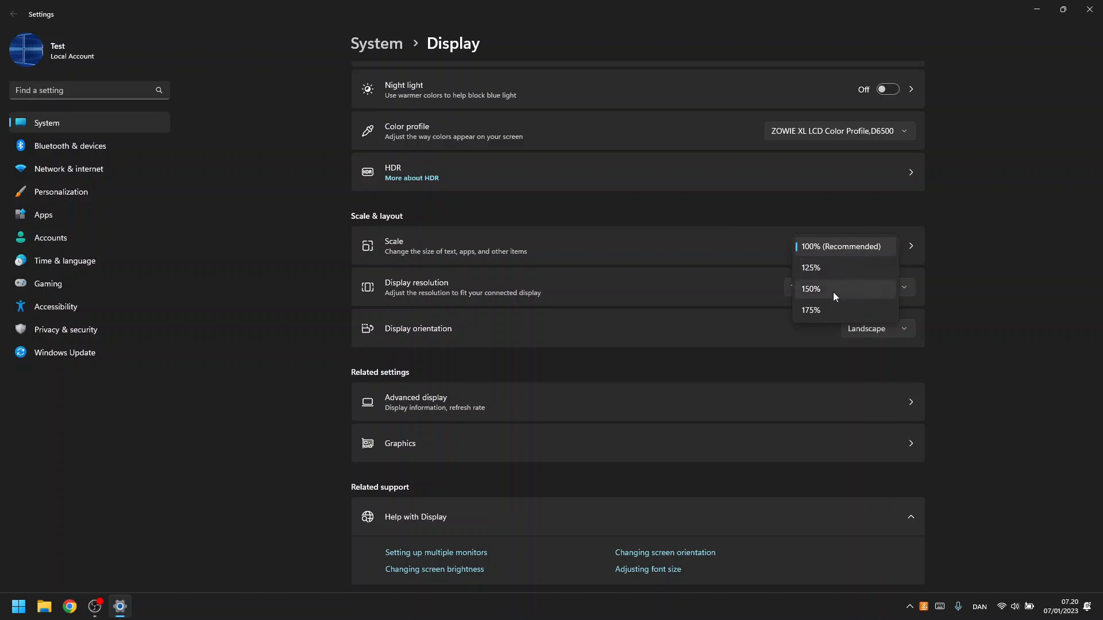
{"action": "left_click", "coordinate": [810, 290]}
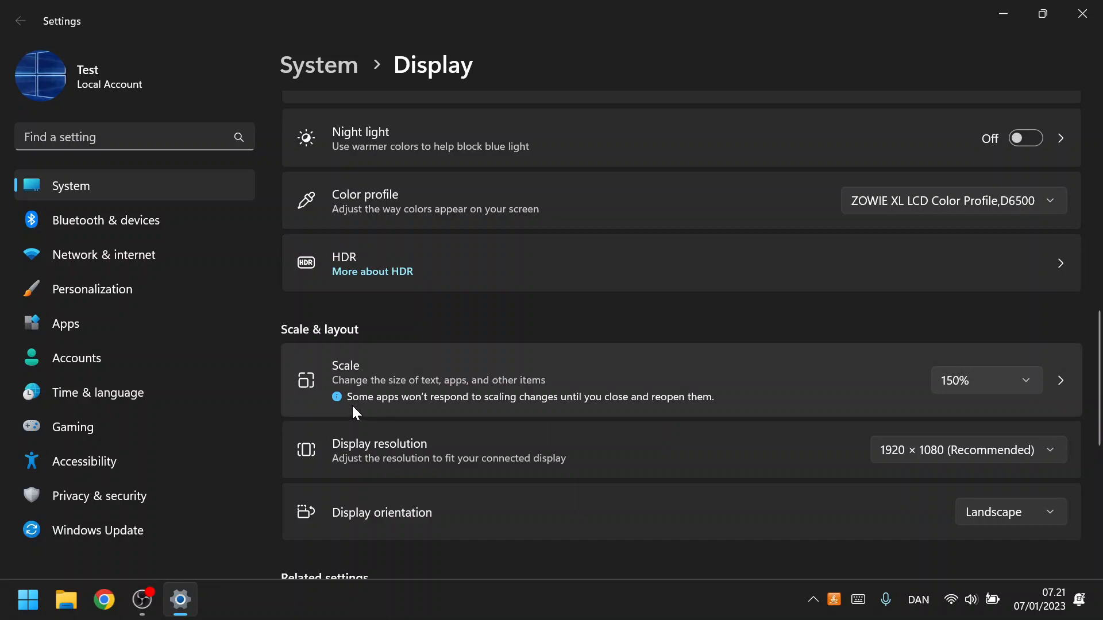
{"action": "mouse_move", "coordinate": [1003, 13]}
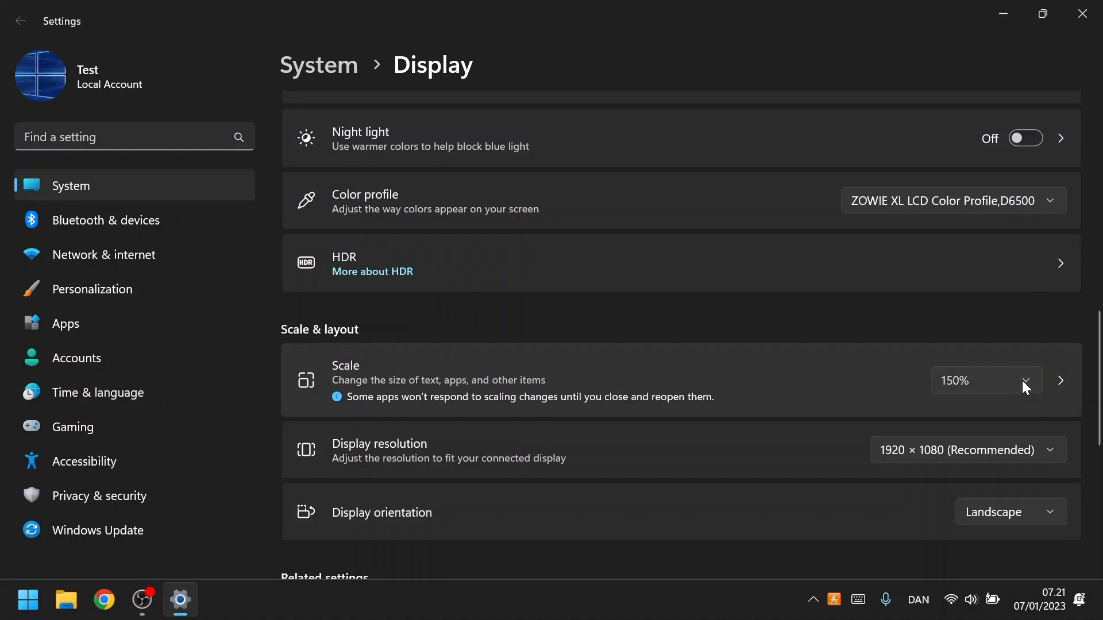
Set the scale back to 100% (Recommended) from the Scale dropdown.
{"action": "left_click", "coordinate": [984, 380]}
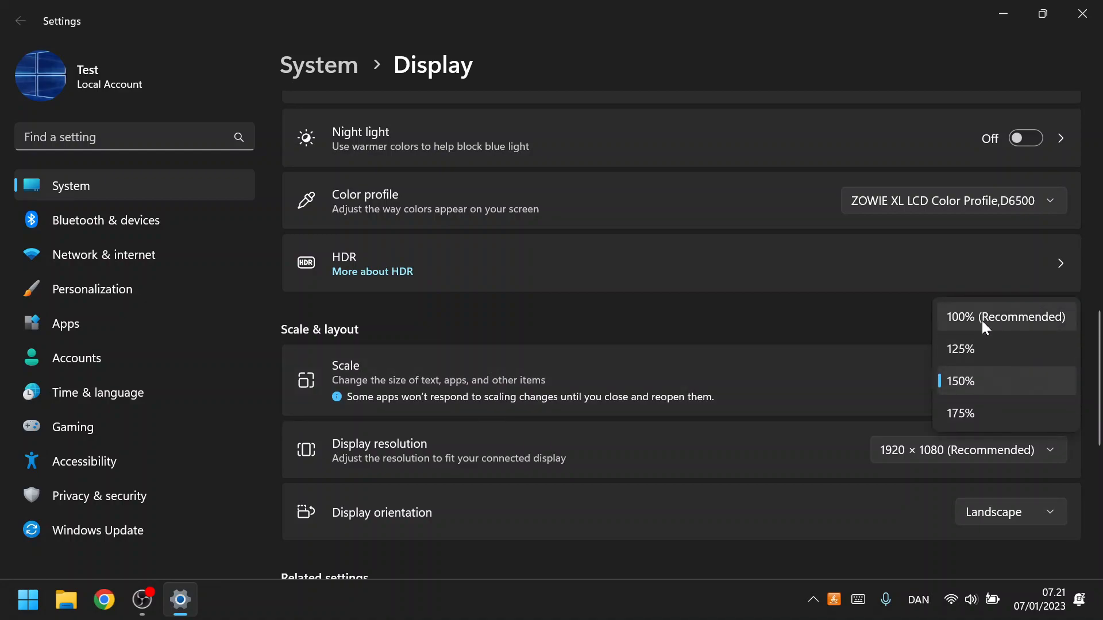
{"action": "left_click", "coordinate": [1005, 317]}
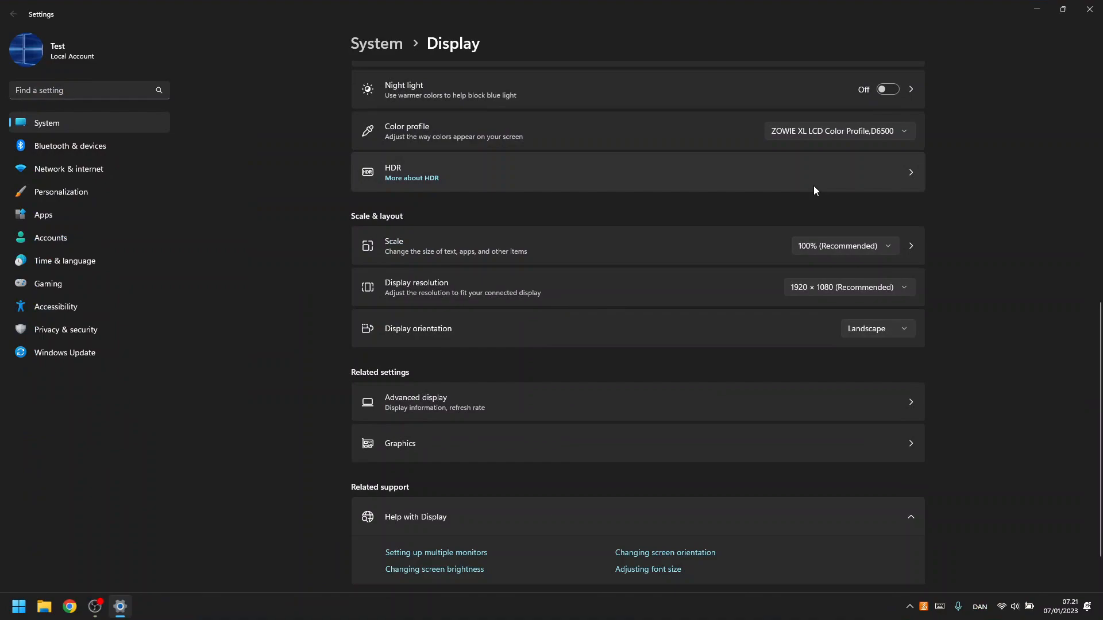
{"action": "mouse_move", "coordinate": [1085, 39]}
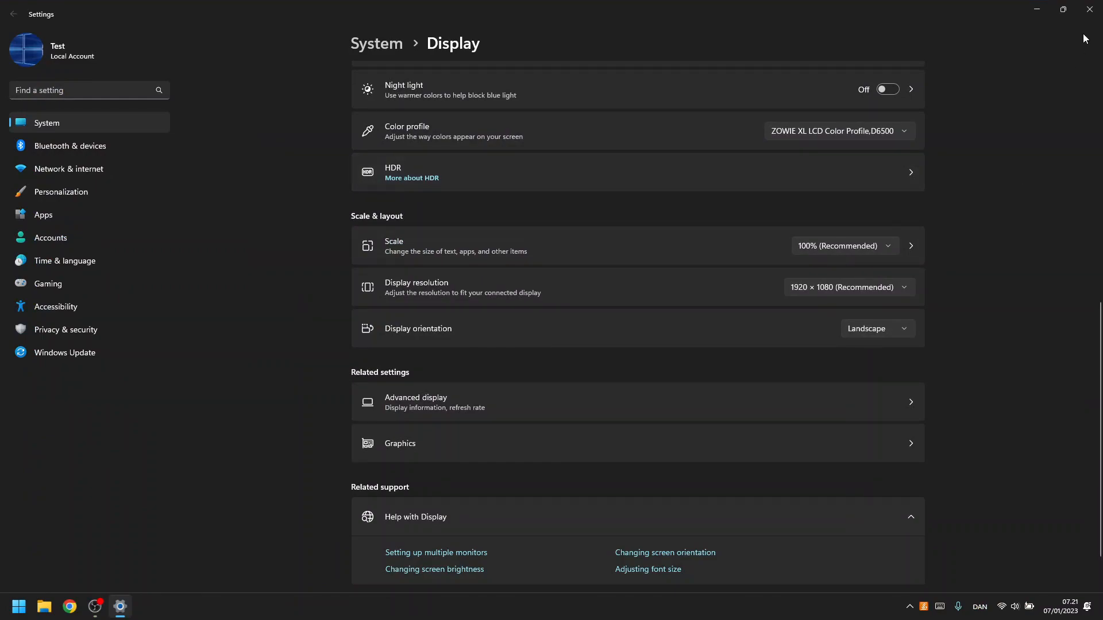